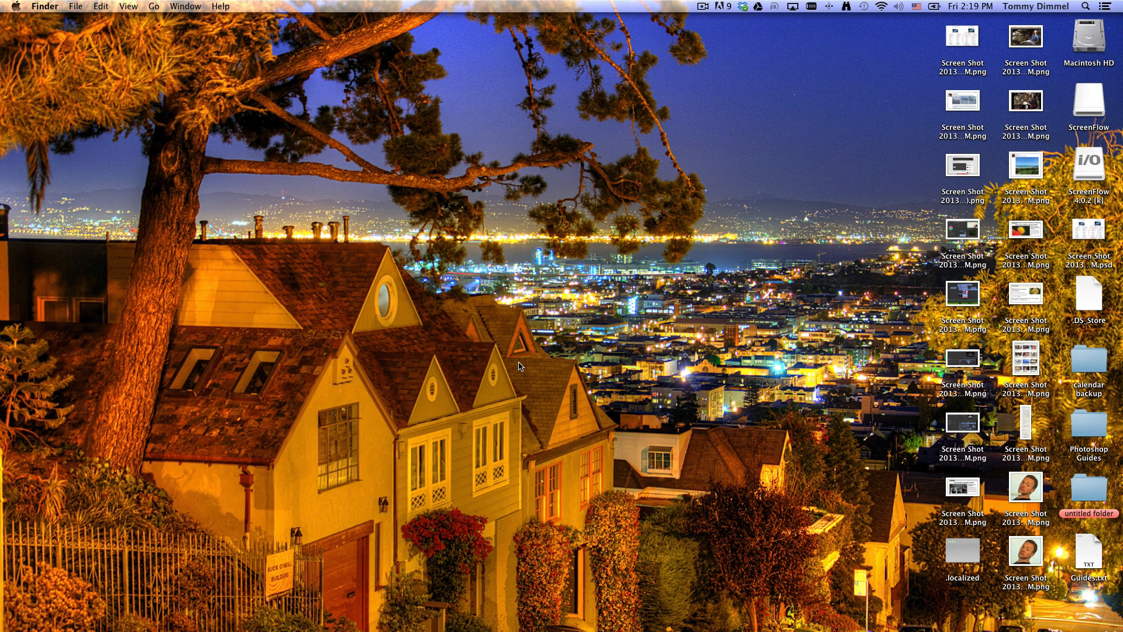
pyautogui.moveTo(453, 365)
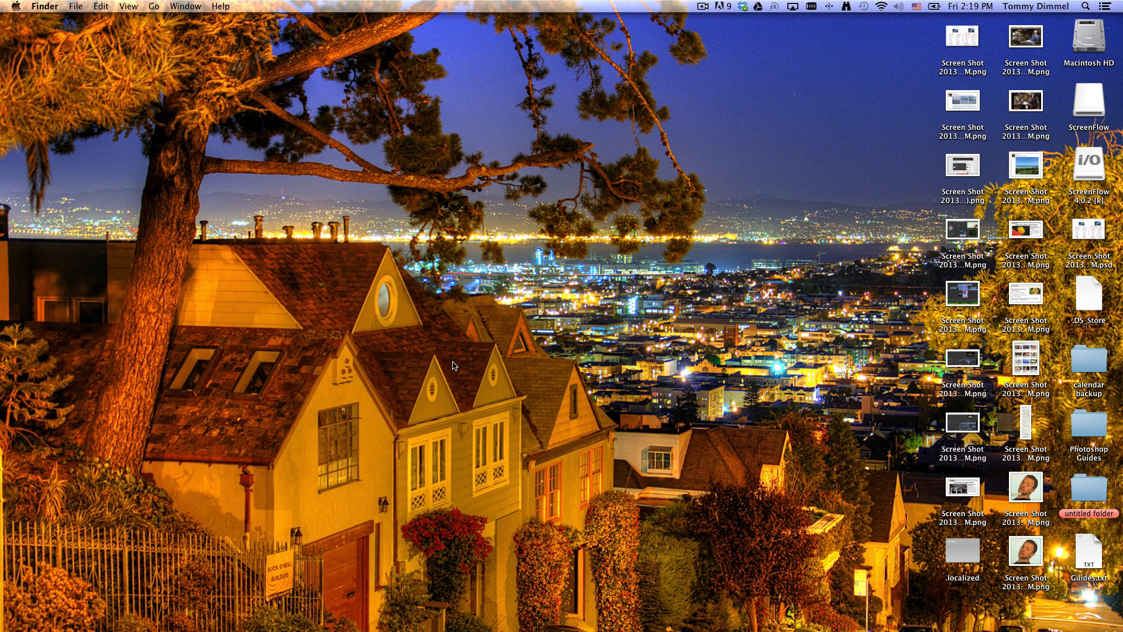
# Open a new Finder window on the home folder with Cmd+N.
pyautogui.press('cmd')
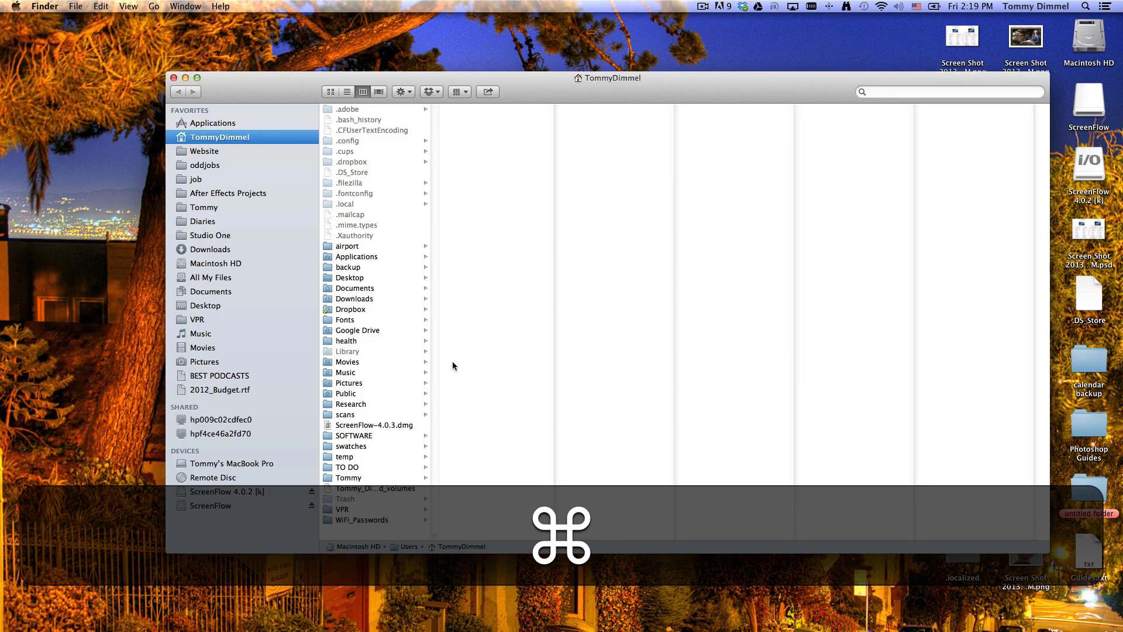
# Jump to Applications and open the Adobe After Effects CS6 folder in list view.
pyautogui.press('shift')
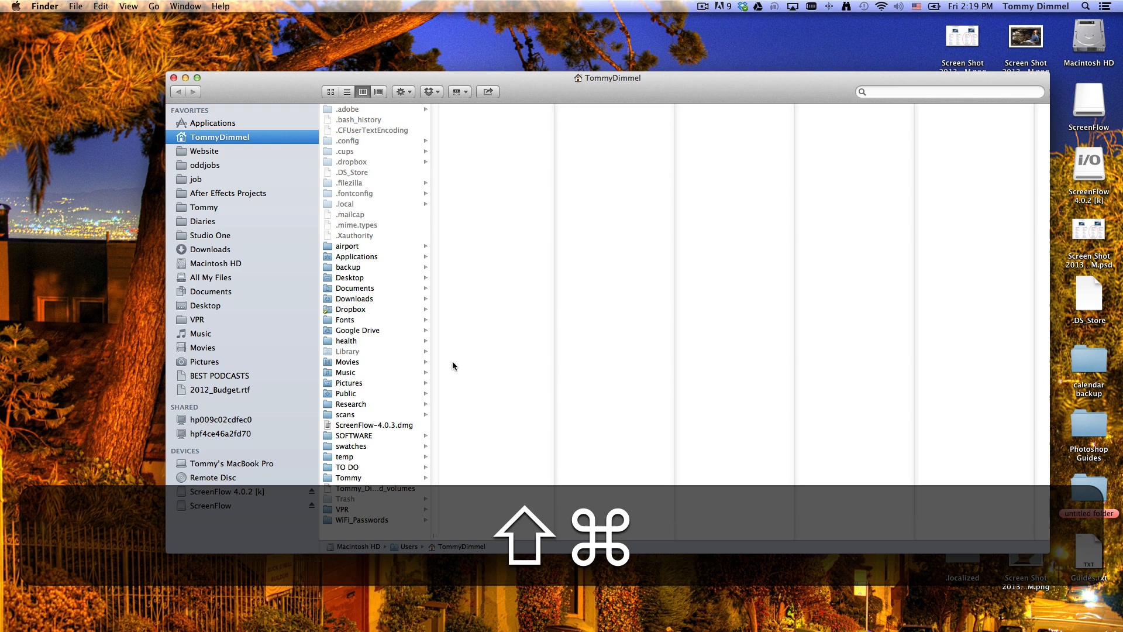
pyautogui.click(213, 122)
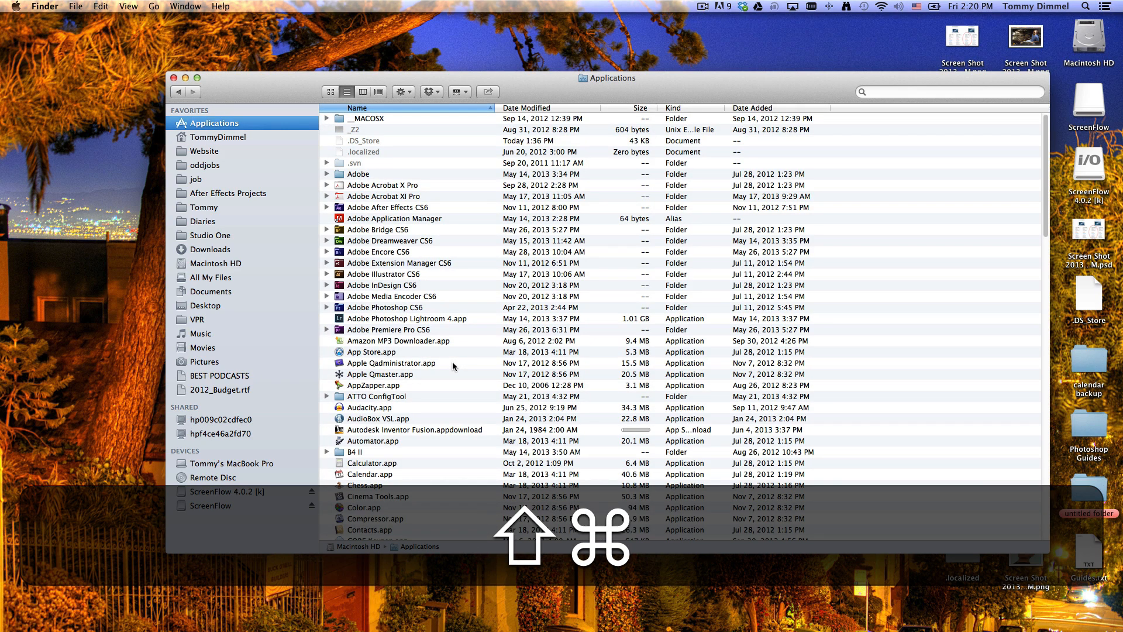
pyautogui.click(358, 173)
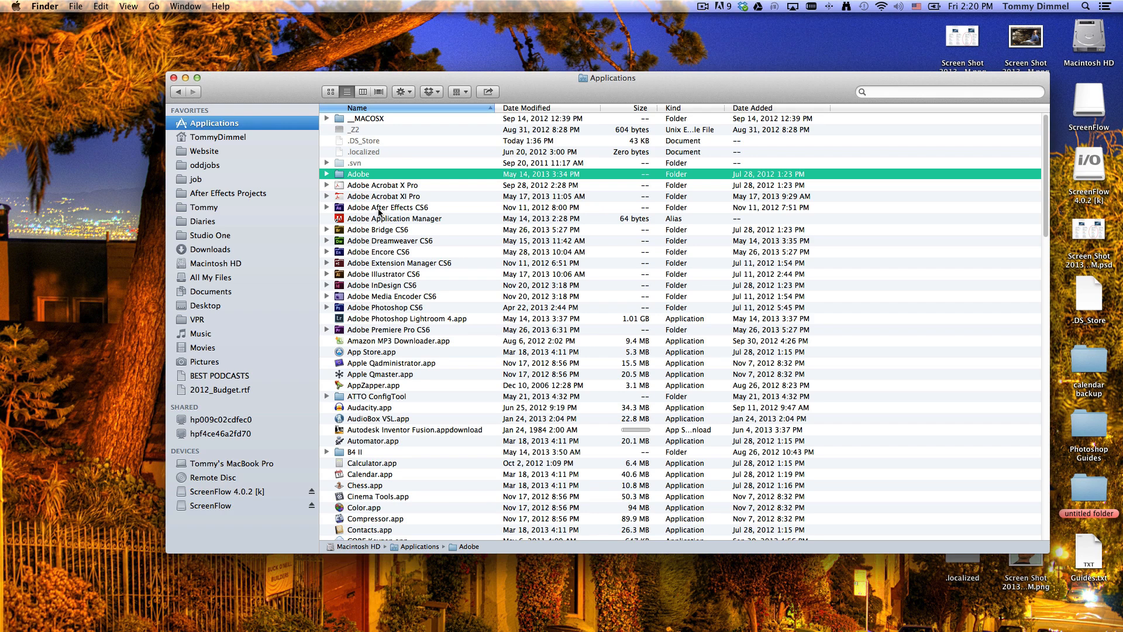
pyautogui.doubleClick(387, 207)
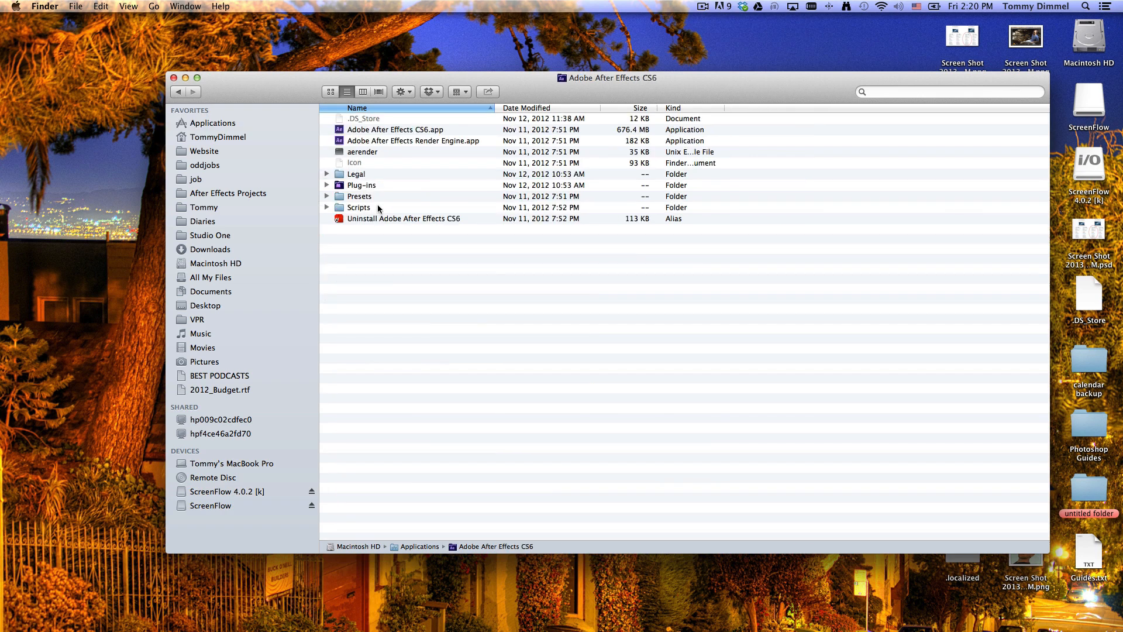
# Launch Adobe After Effects CS6 and dismiss its Welcome screen to reach an empty project.
pyautogui.click(396, 130)
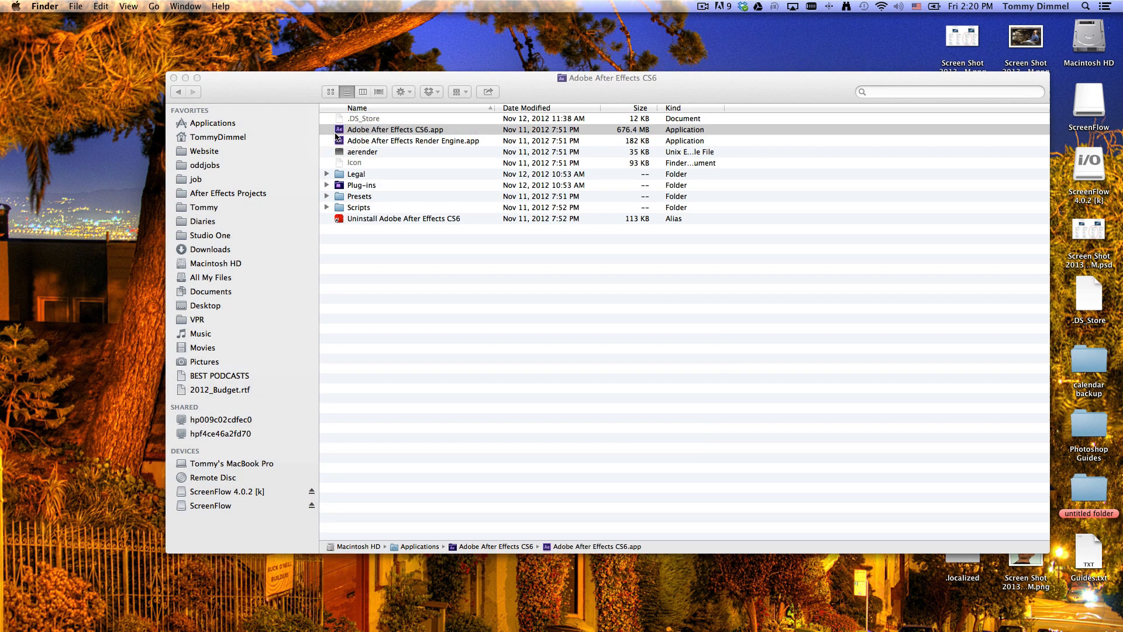
pyautogui.doubleClick(395, 130)
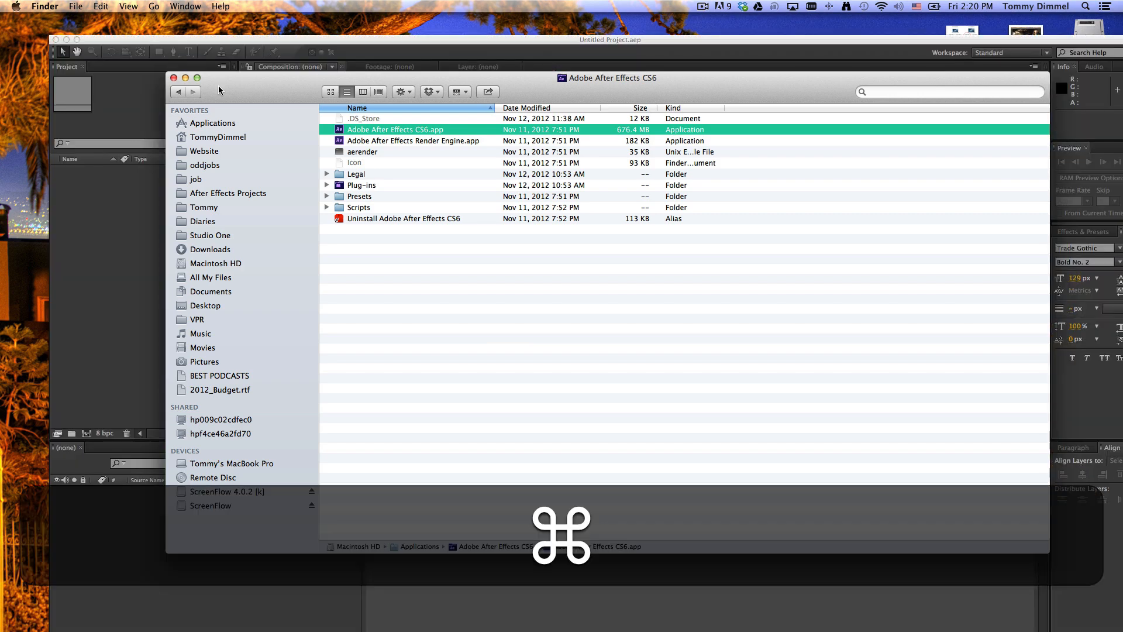
pyautogui.doubleClick(396, 130)
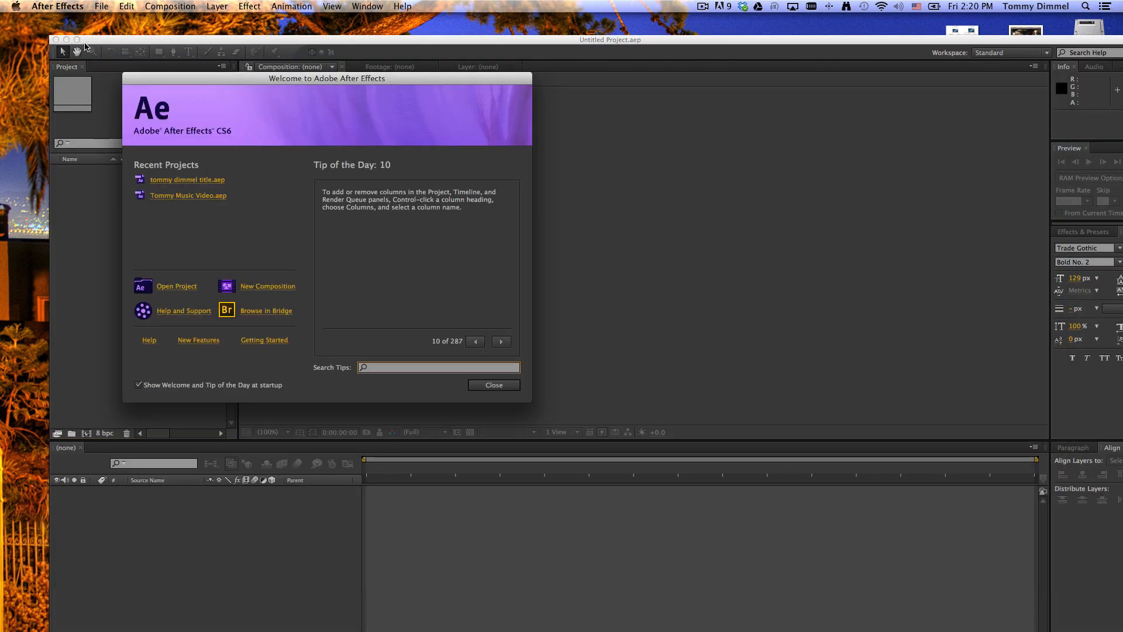
pyautogui.click(493, 385)
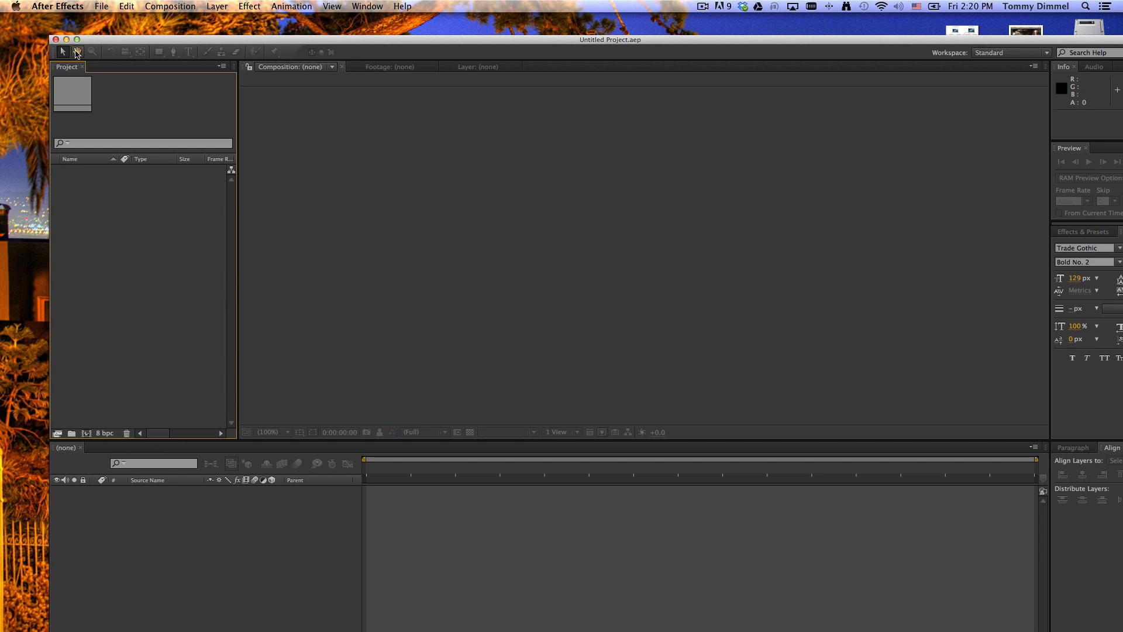
pyautogui.click(170, 6)
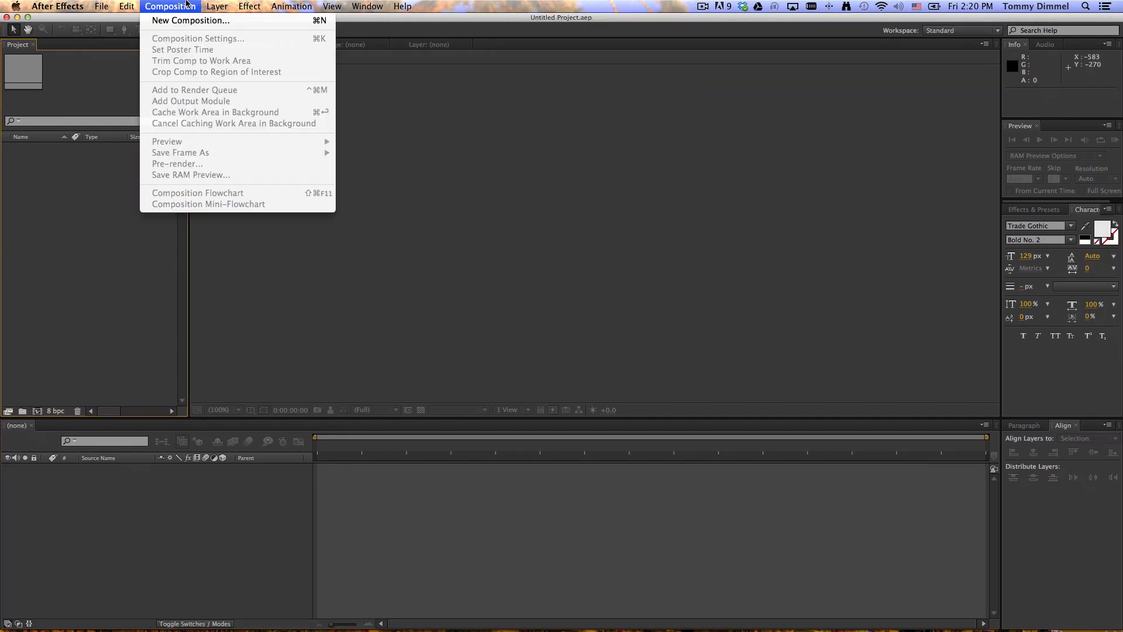
pyautogui.moveTo(190, 20)
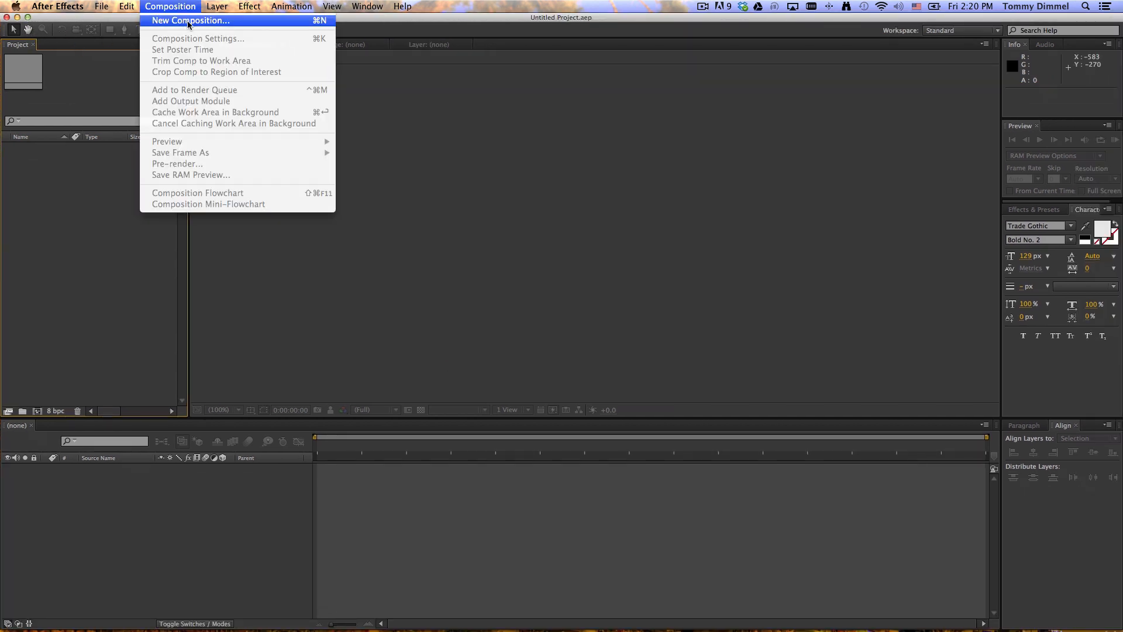
# Create Comp 1 at 1920×1080 with a black background via Composition > New Composition.
pyautogui.click(190, 20)
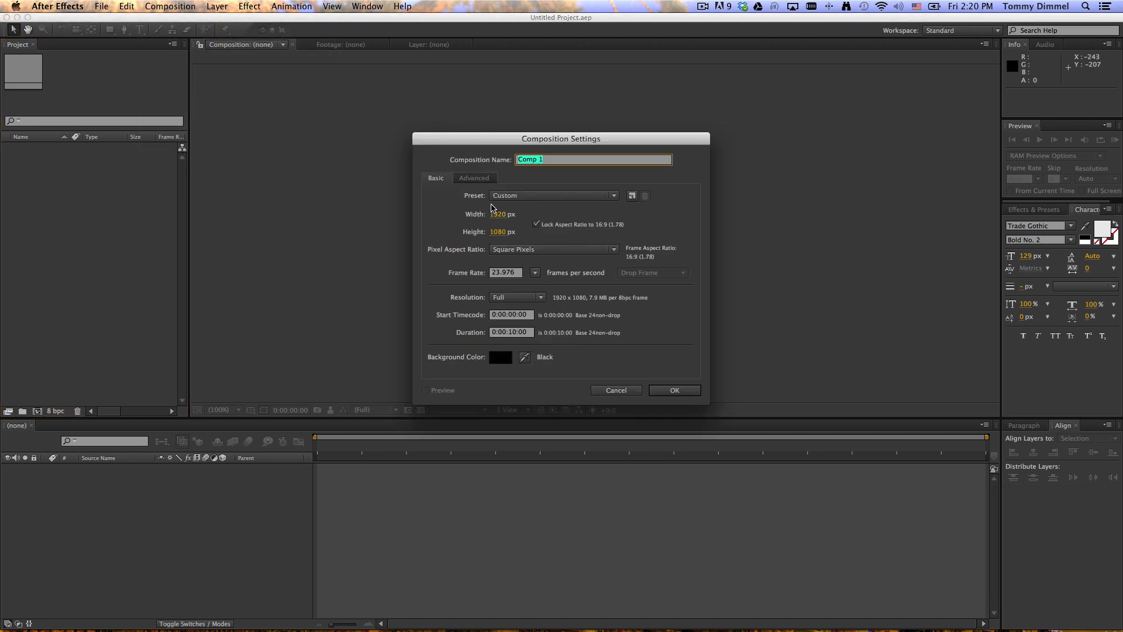
pyautogui.click(673, 390)
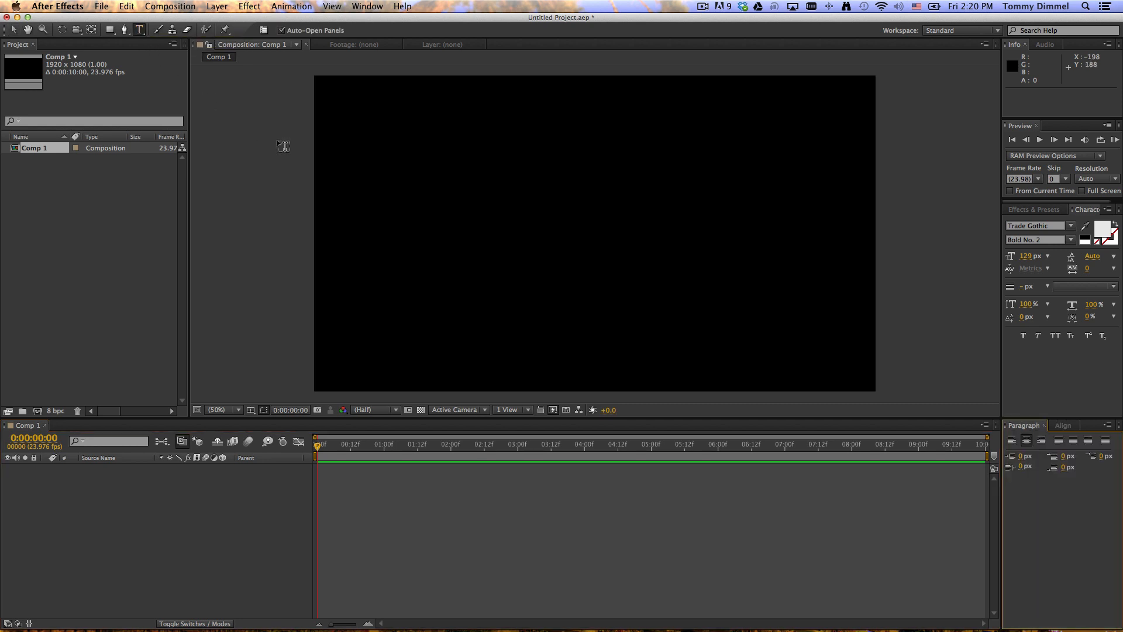
# Add a text layer reading 'Whatever you want' near the frame center and select it.
pyautogui.click(536, 200)
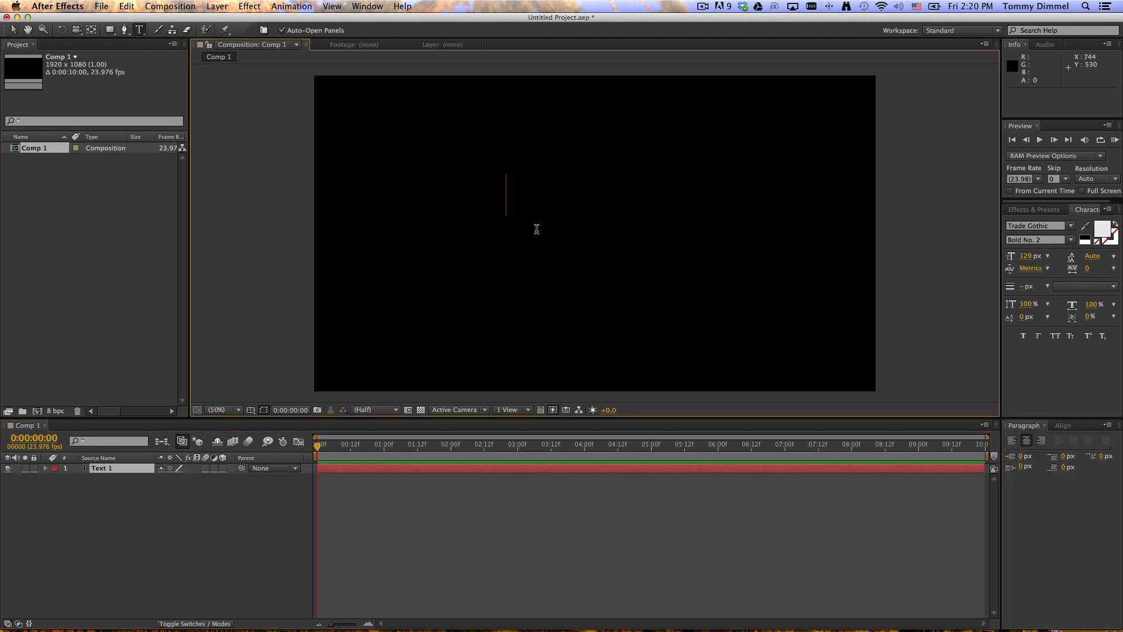
pyautogui.write('What')
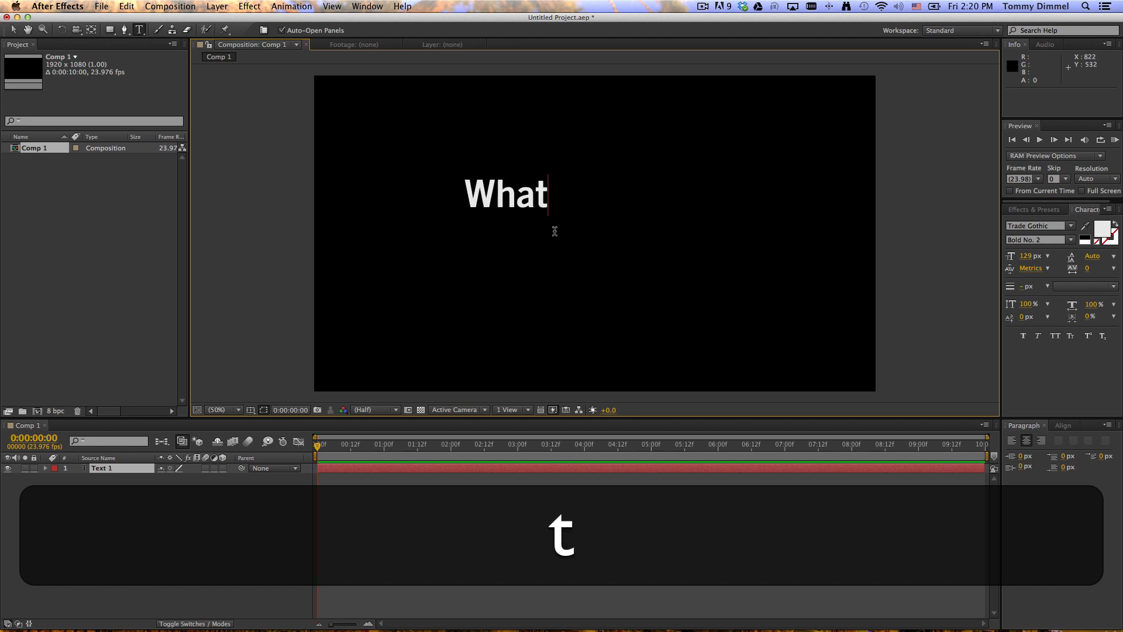
pyautogui.press('cmd+a')
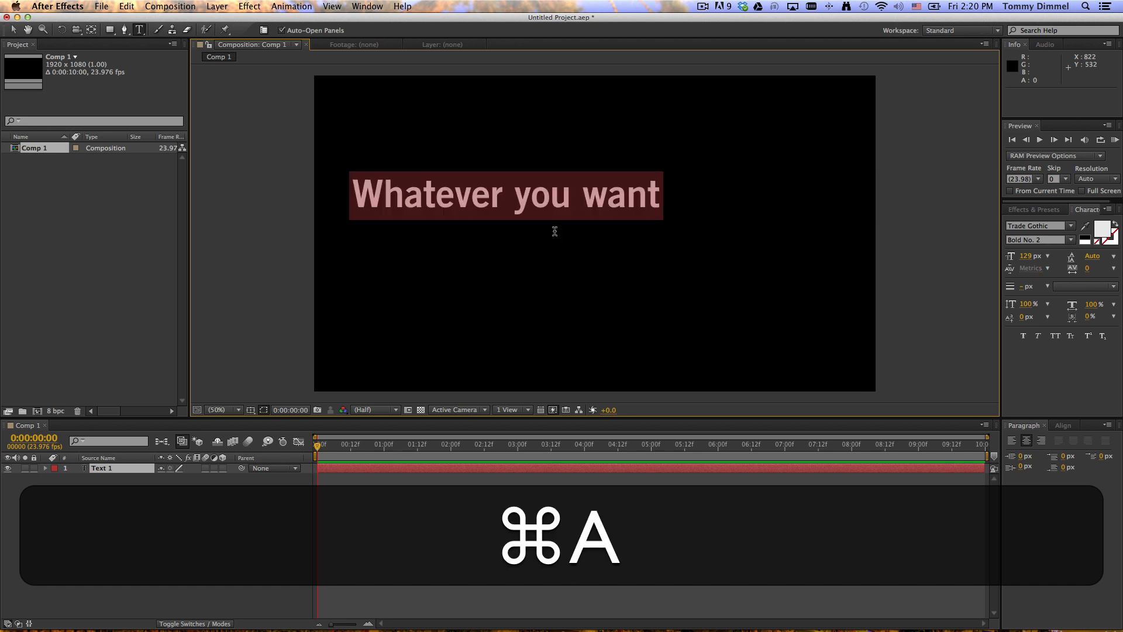
pyautogui.press('cmd+a')
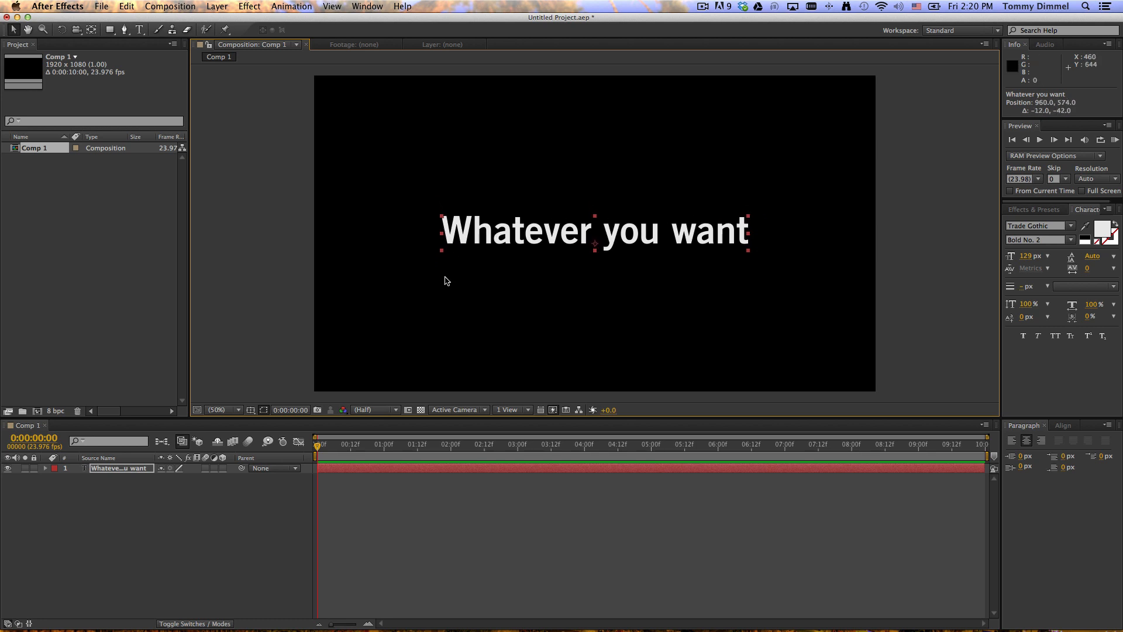
pyautogui.moveTo(251, 409)
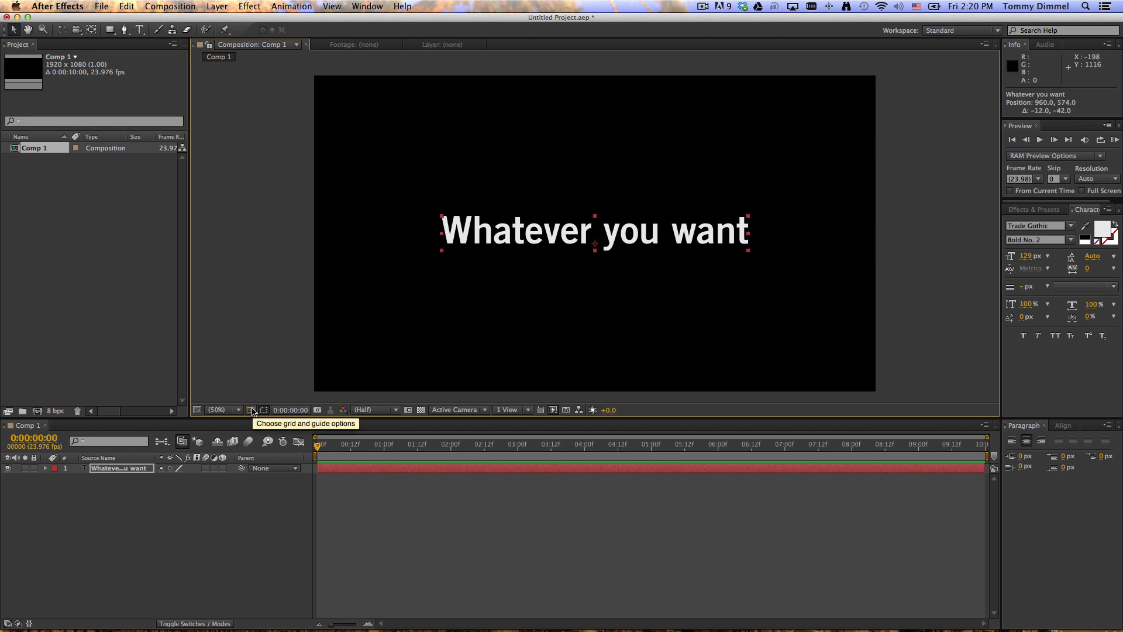
# Enable Title/Action Safe guides from the viewer's grid and guide options.
pyautogui.click(252, 410)
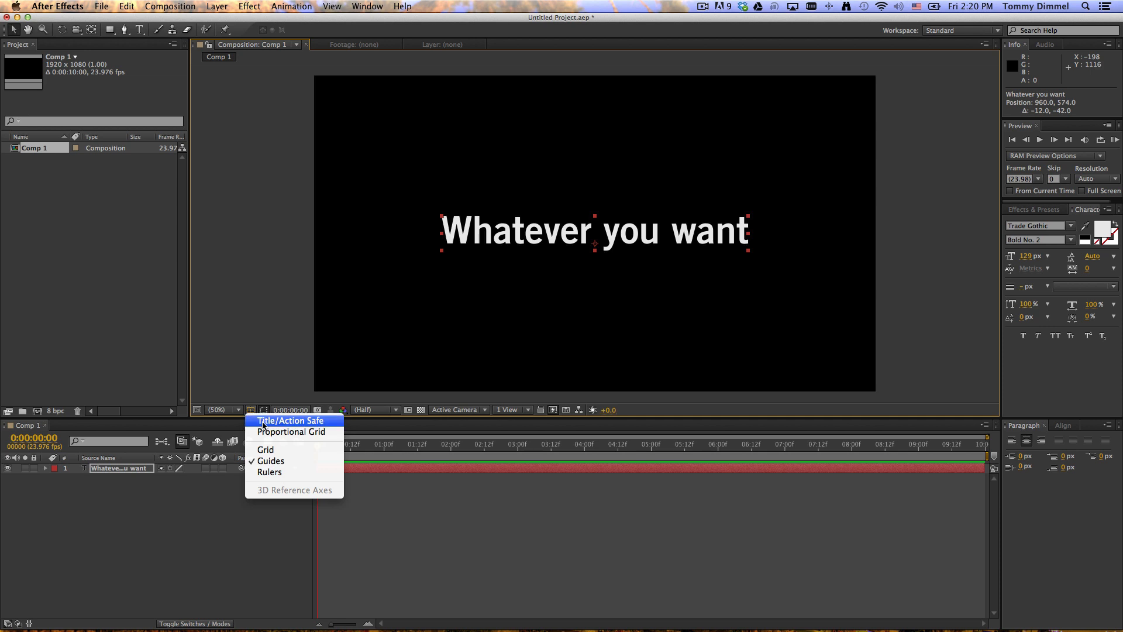
pyautogui.click(291, 421)
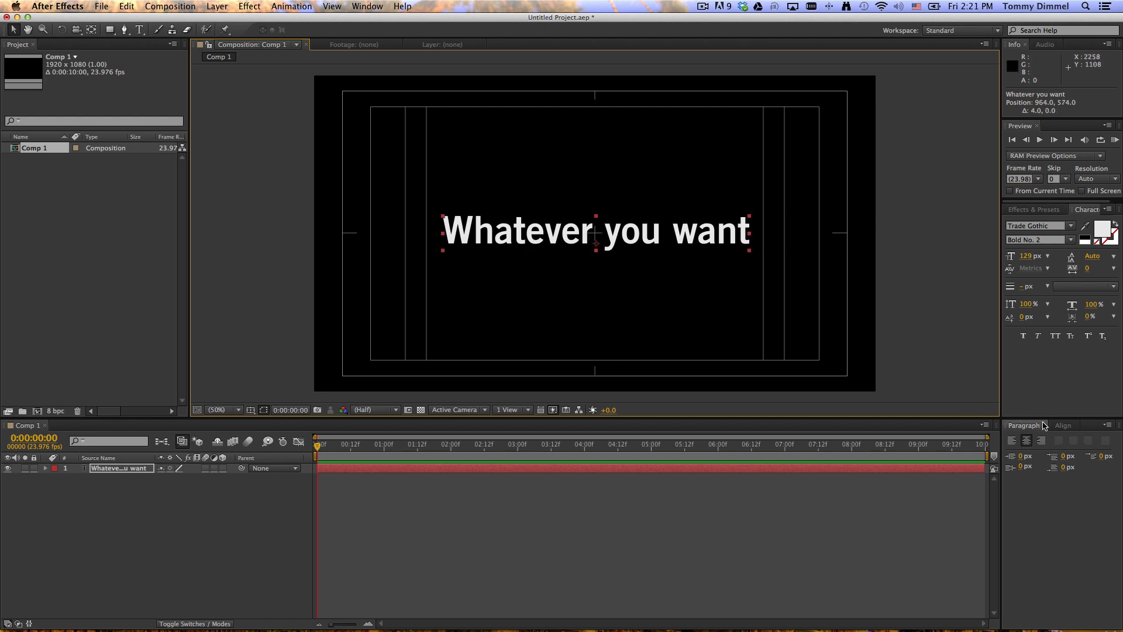
# Show the Align panel with Align Layers to set to Composition.
pyautogui.click(1063, 425)
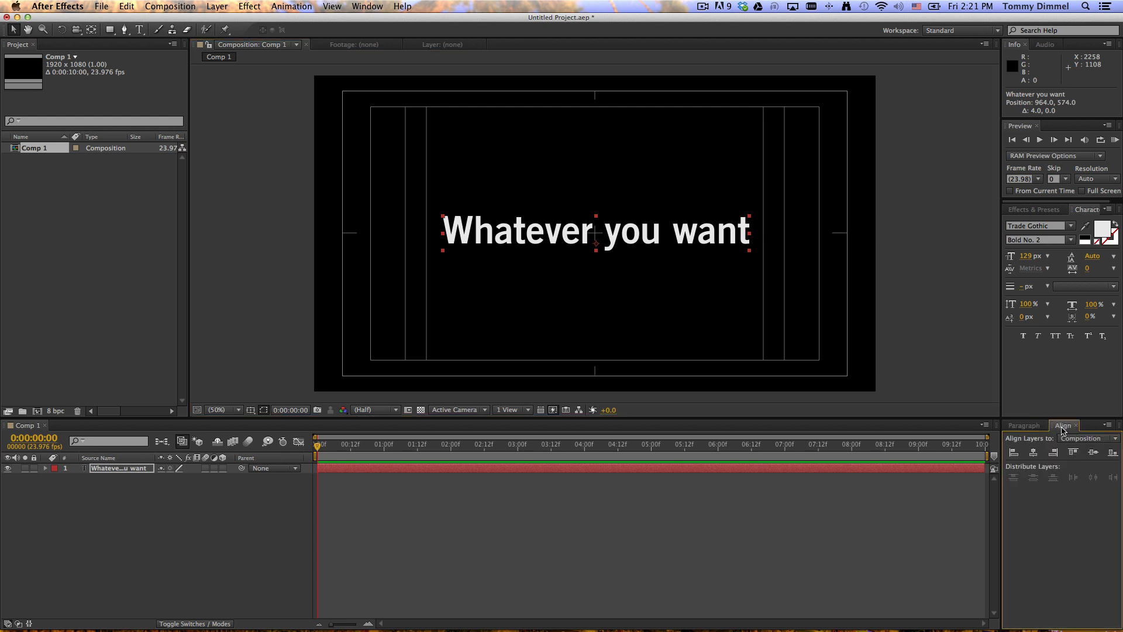
pyautogui.moveTo(1034, 452)
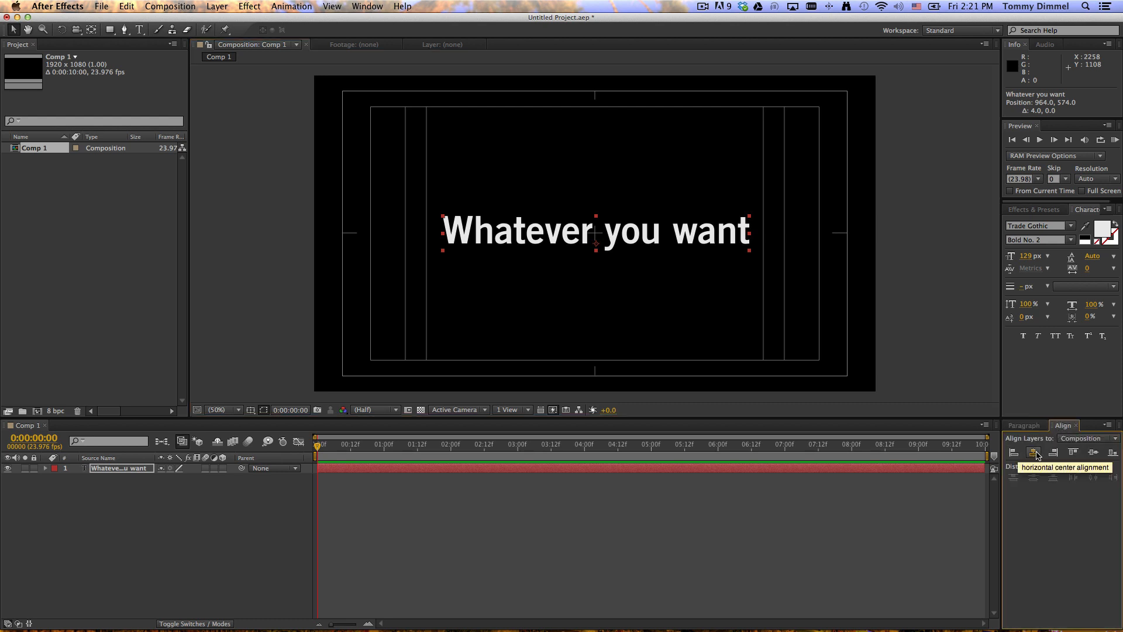